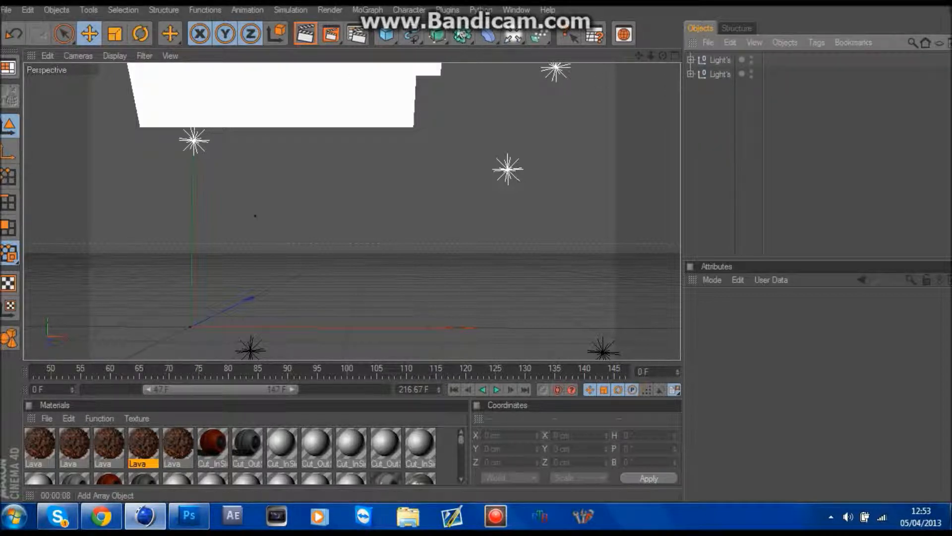
- Add a MoText object reading 'Owen' with extrusion depth 40
left_click(448, 10)
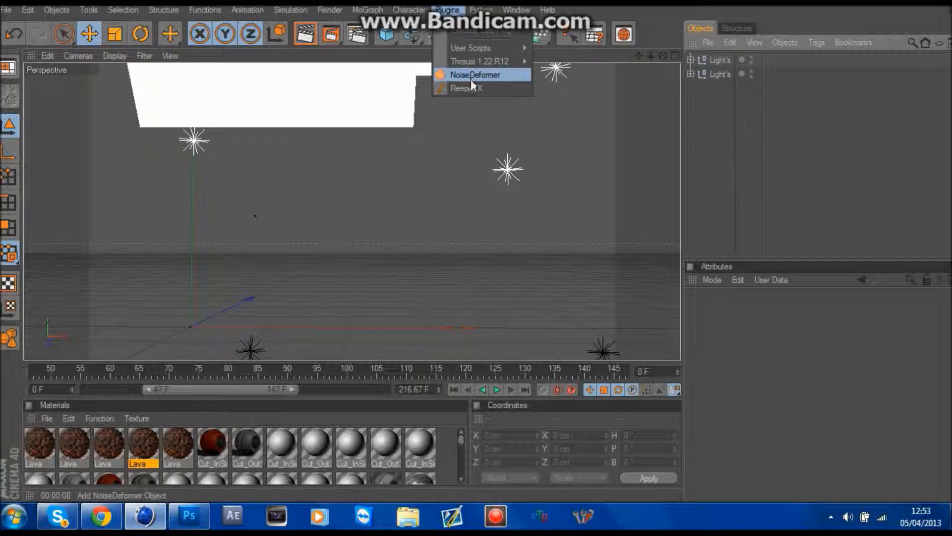
mouse_move(501, 81)
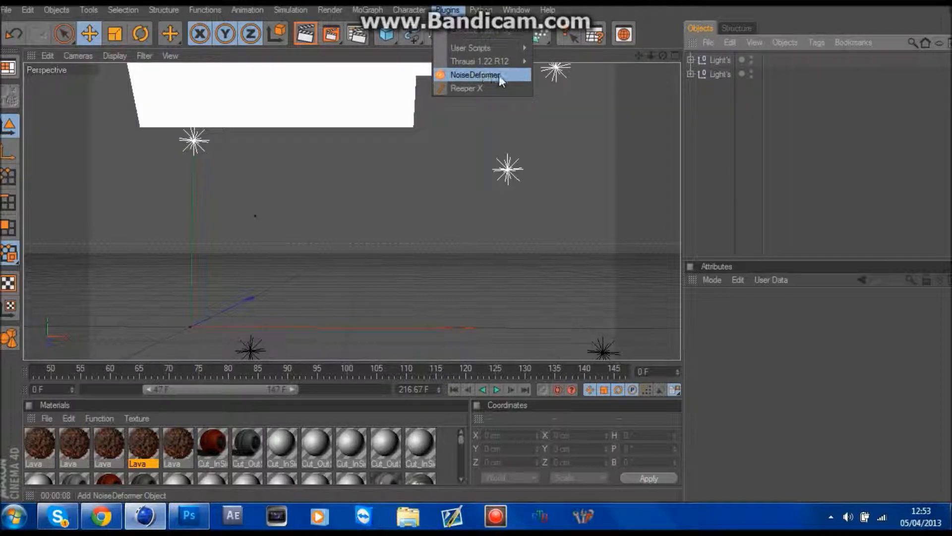
left_click(475, 74)
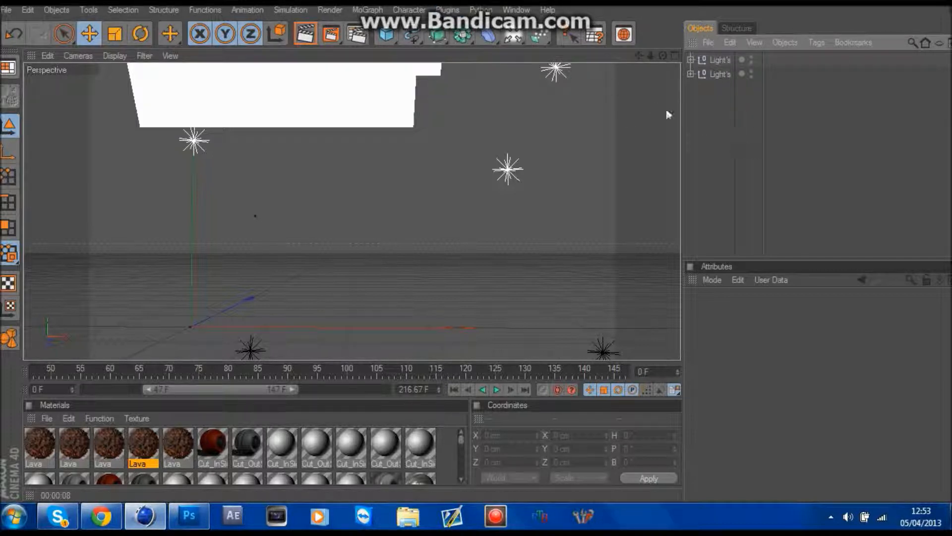
left_click(367, 10)
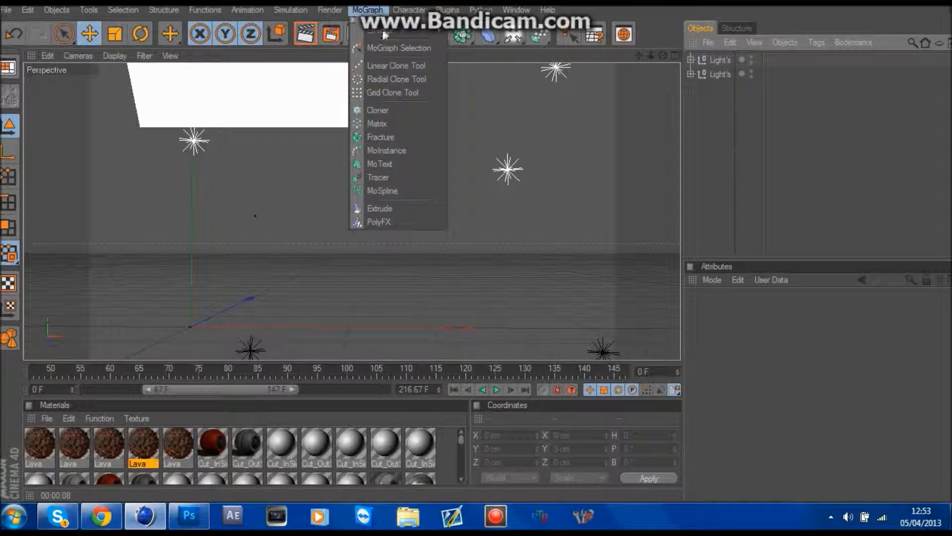
left_click(379, 163)
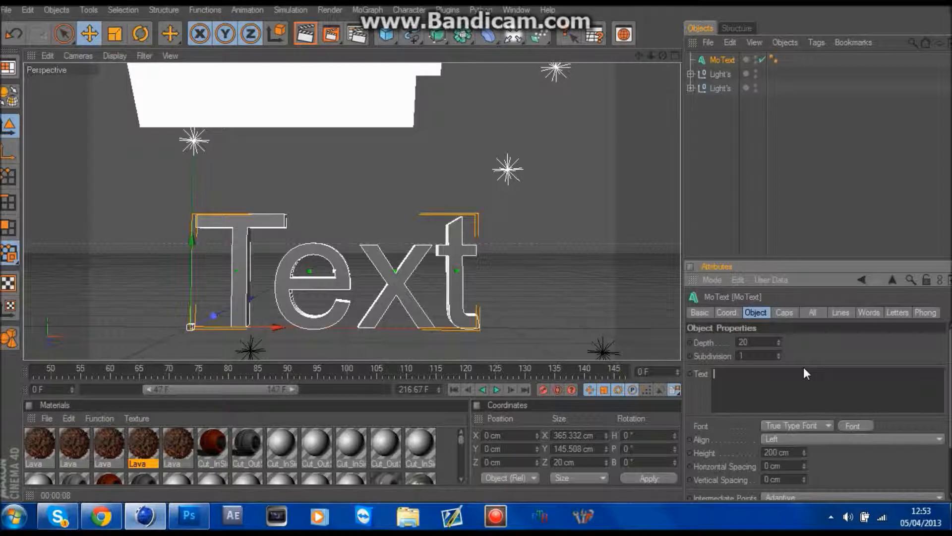
type("Owen")
left_click(758, 342)
type("40")
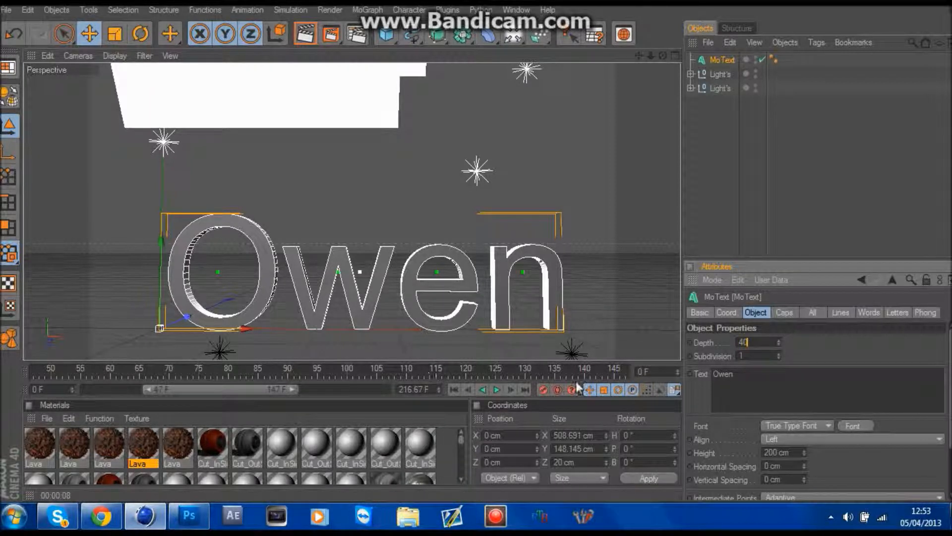
left_click(796, 461)
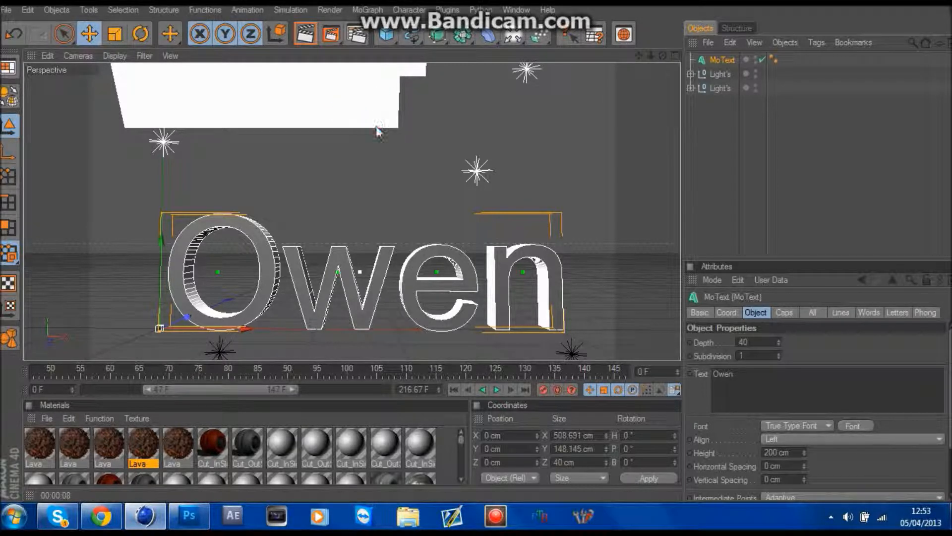
- Change the MoText font to BatmanForeverAlternate
left_click(853, 426)
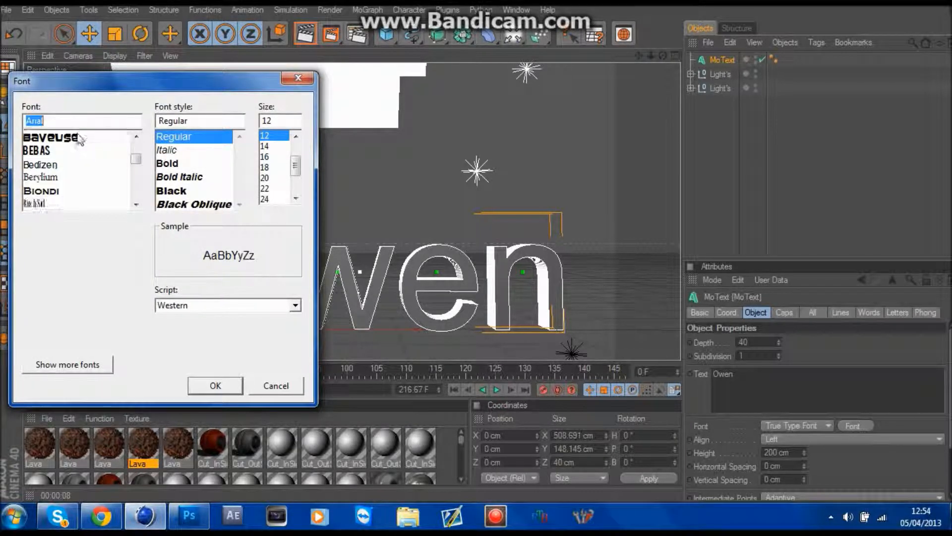
left_click(76, 163)
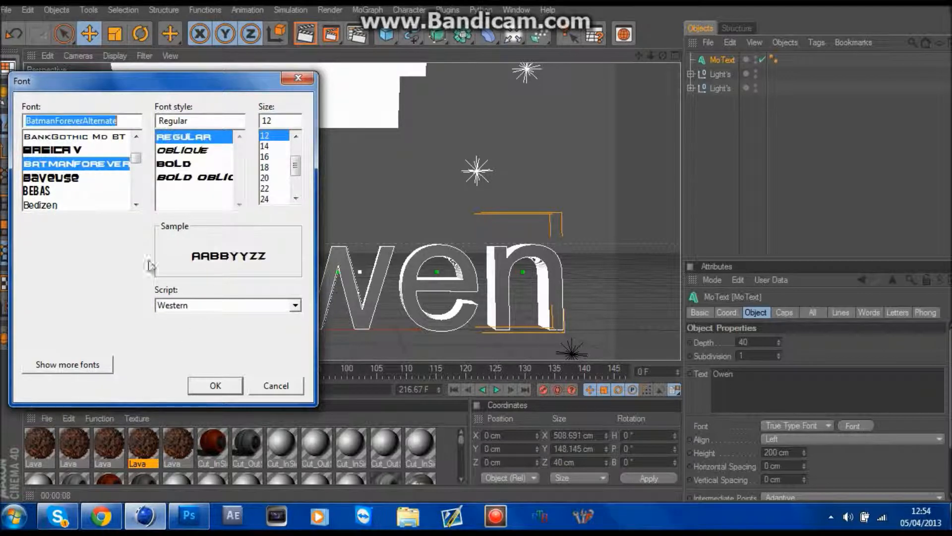
left_click(216, 384)
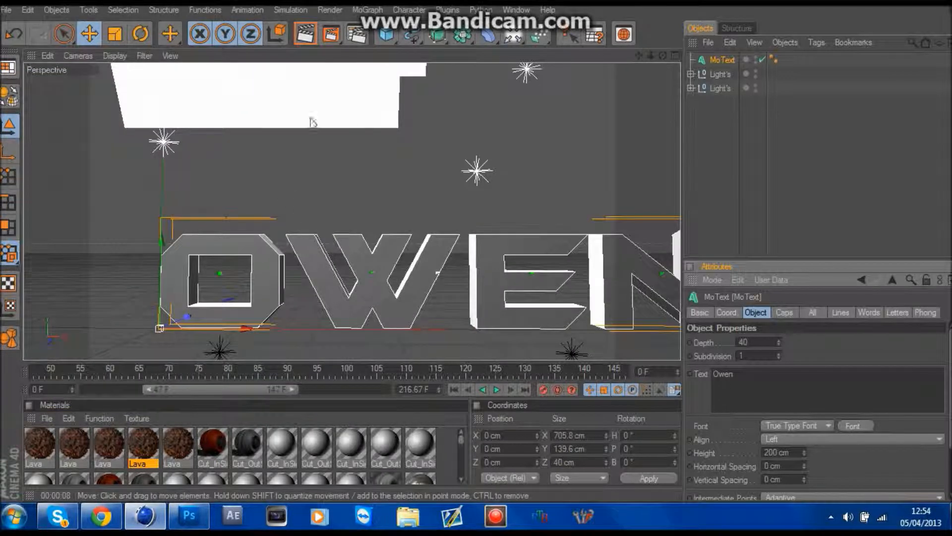
- Scale the MoText smaller and add a NoiseDeformer plugin object beneath it
left_click(140, 34)
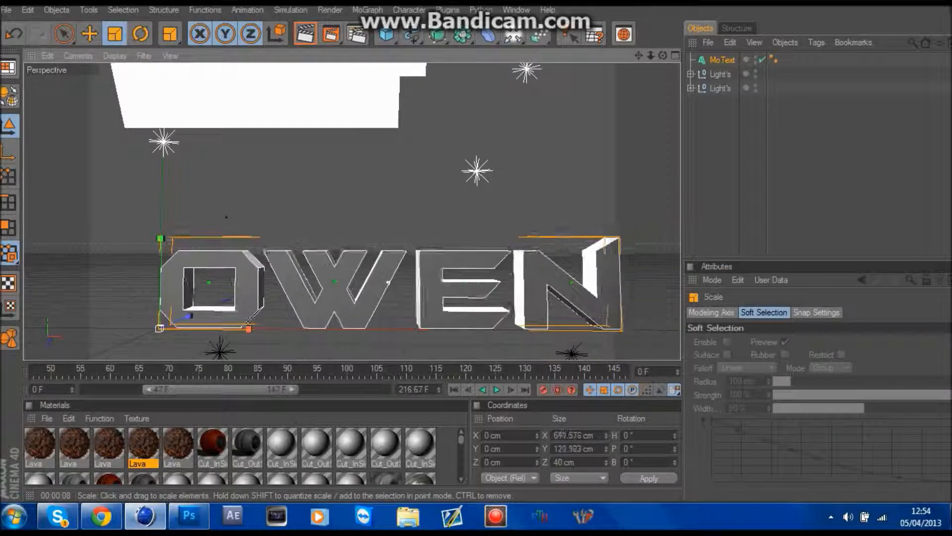
left_click(88, 34)
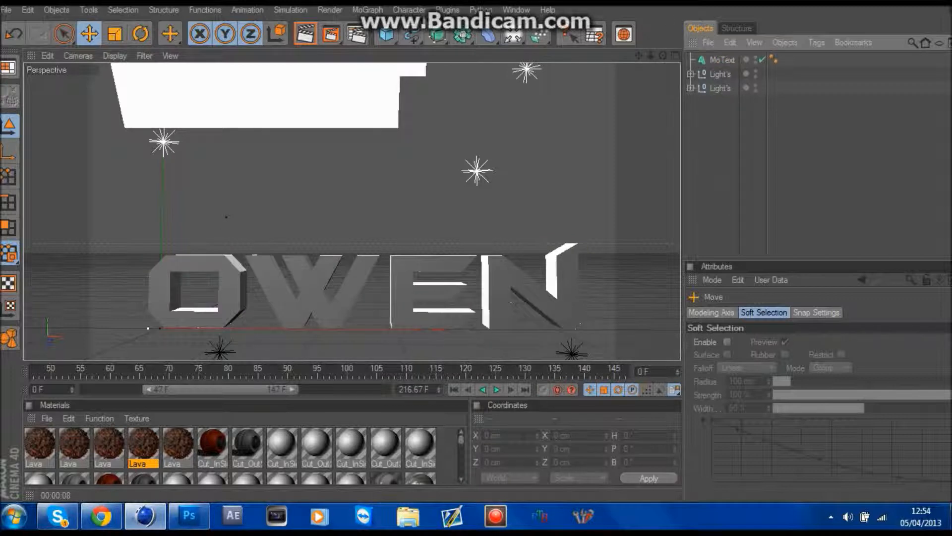
left_click(447, 10)
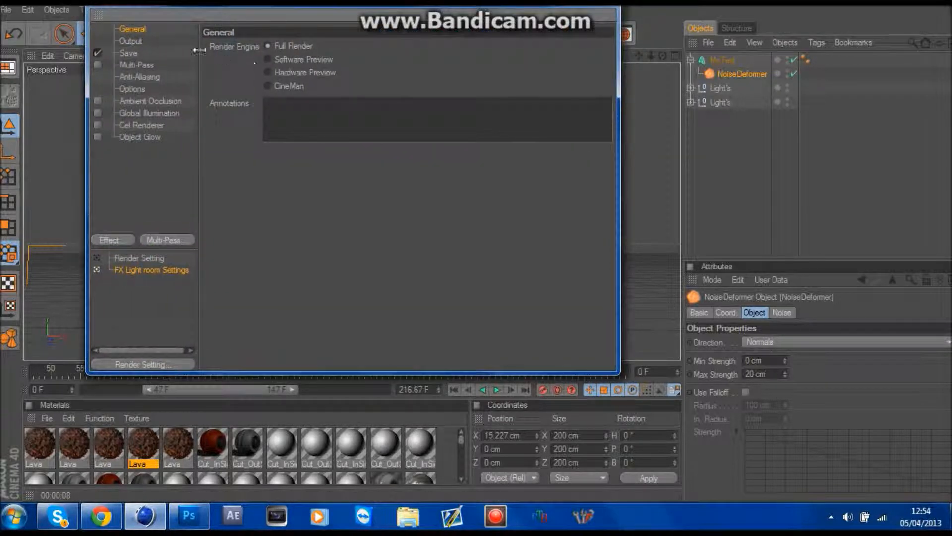
- Review the Output and Save render pages, then close Render Settings
left_click(130, 41)
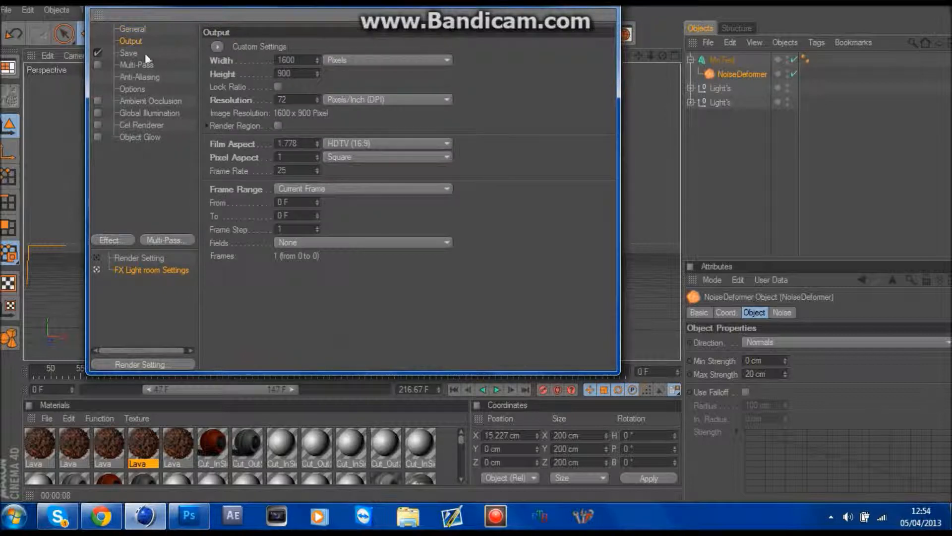
left_click(128, 52)
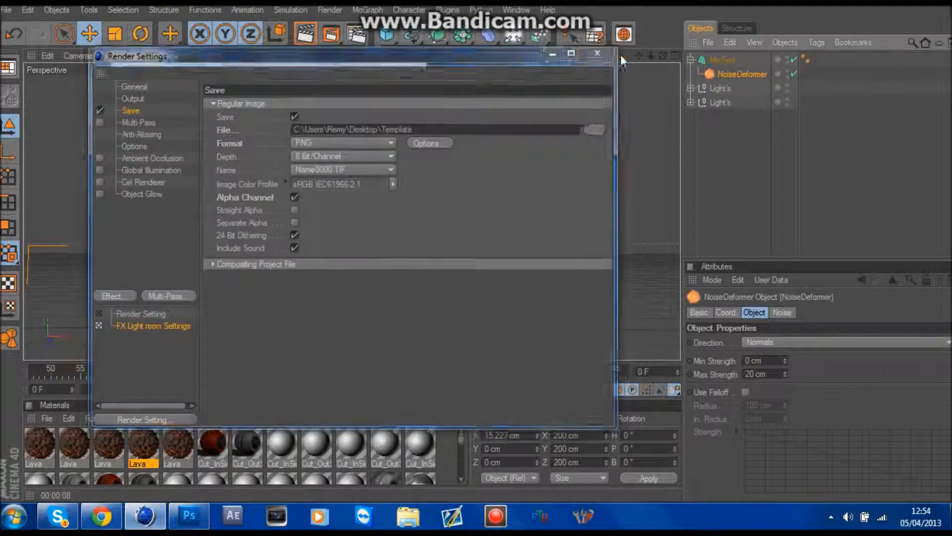
left_click(596, 54)
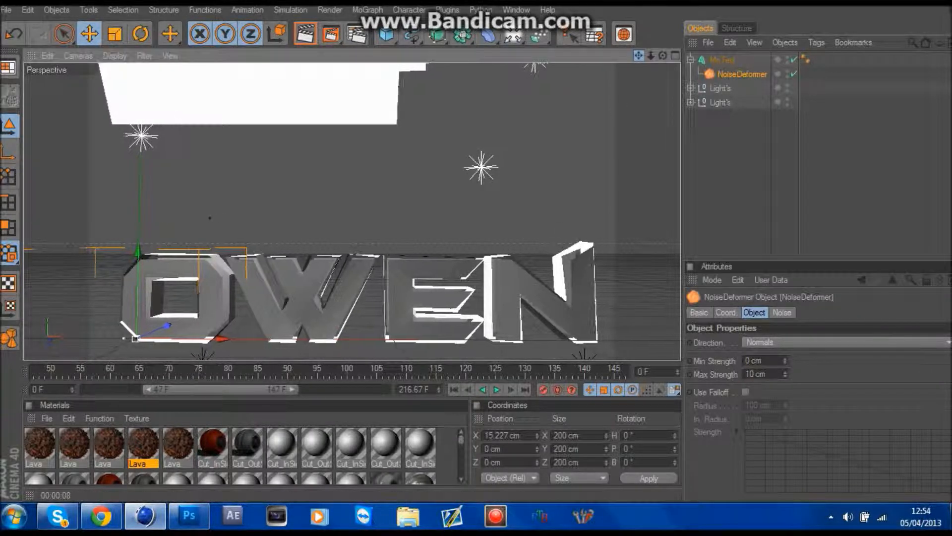
- Set the NoiseDeformer's noise pattern to Hama, then Turbulence
left_click(782, 312)
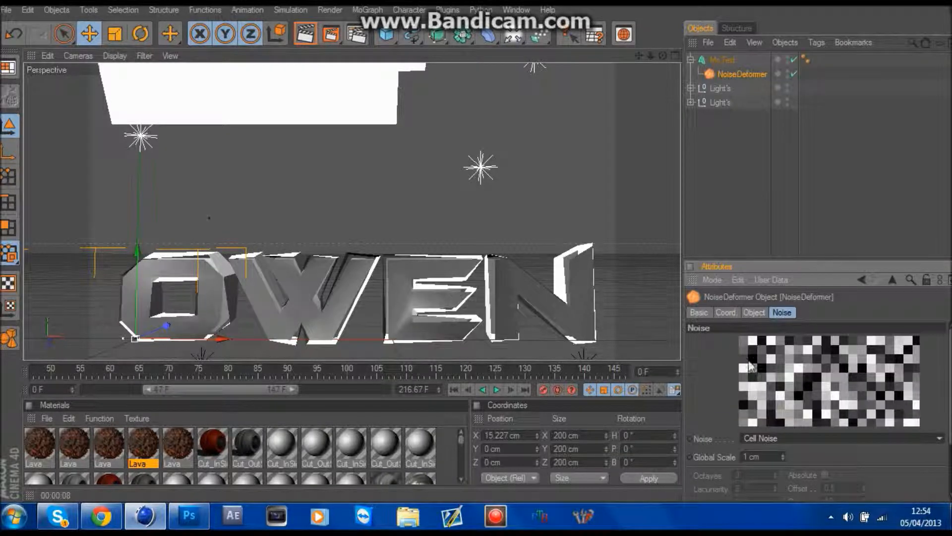
left_click(849, 437)
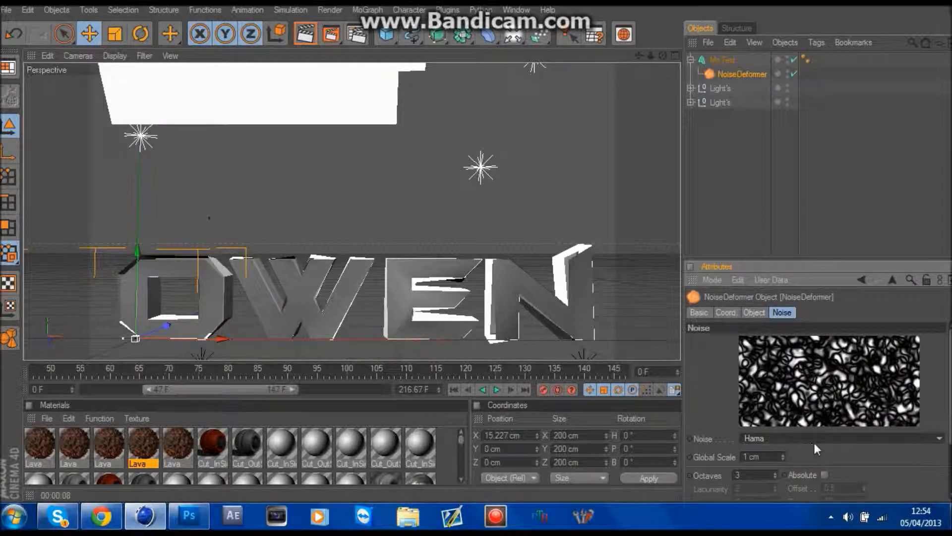
left_click(844, 437)
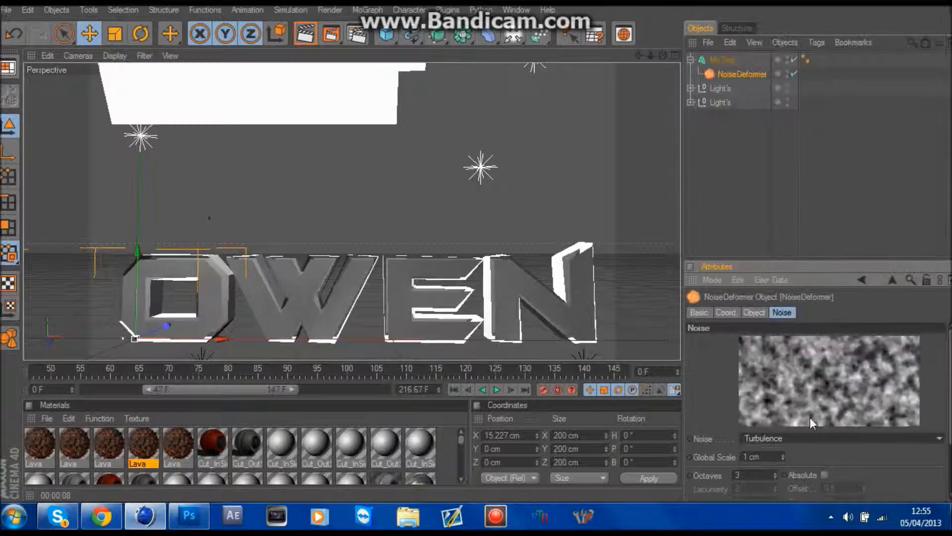
left_click(844, 437)
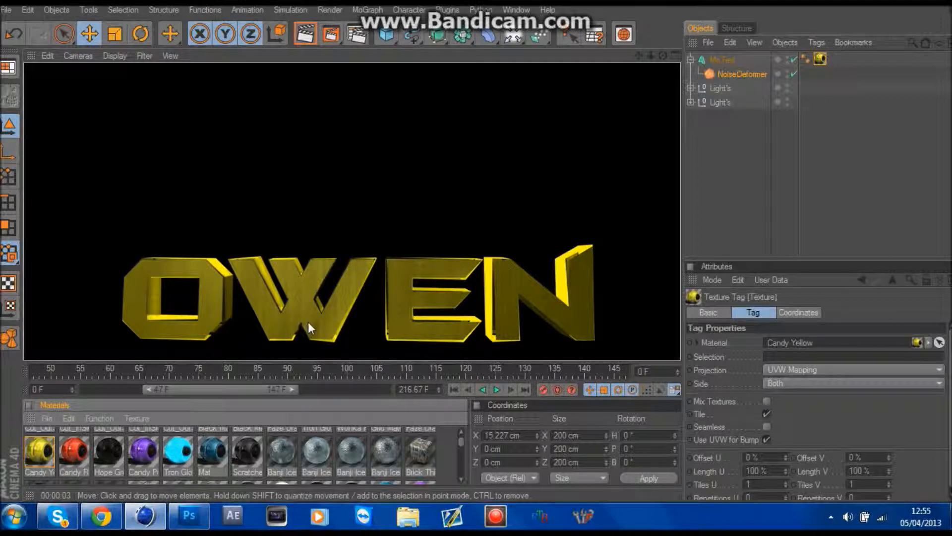
- Apply the Candy Yellow material to the MoText and render the viewport
left_click(741, 73)
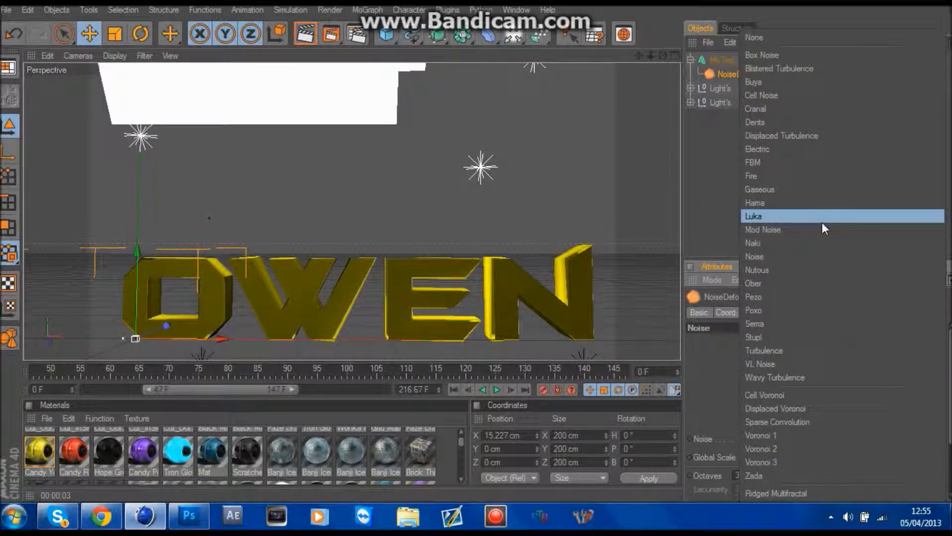
- Switch the NoiseDeformer's noise pattern to Luka on the yellow OWEN text
left_click(753, 215)
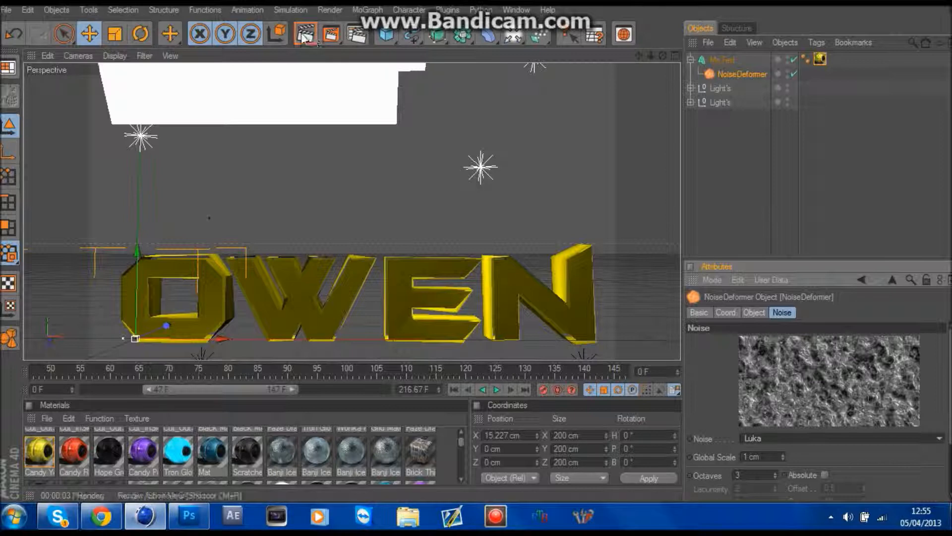
left_click(304, 33)
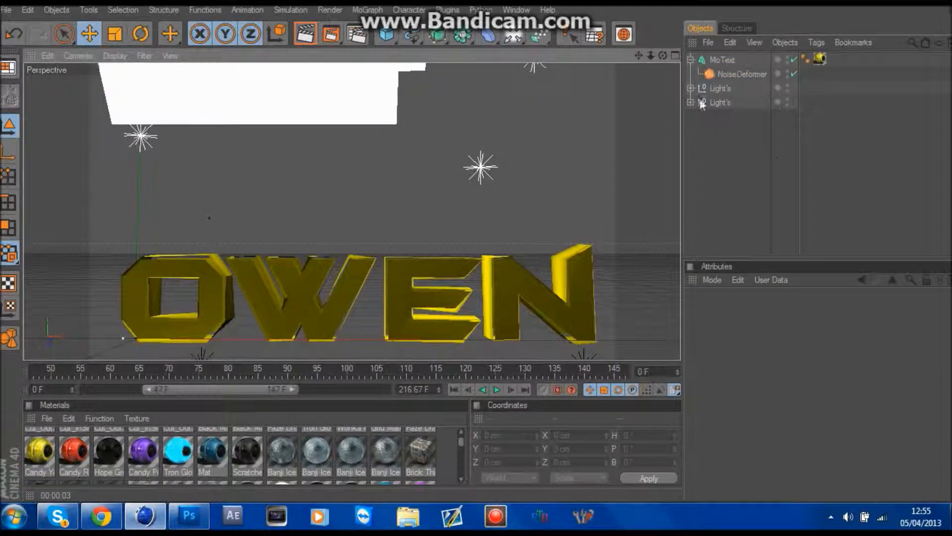
left_click(480, 10)
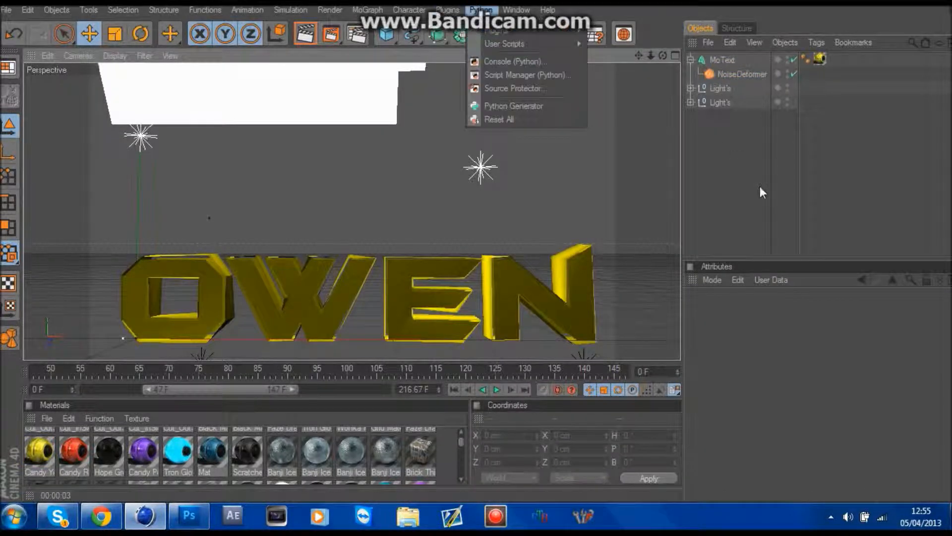